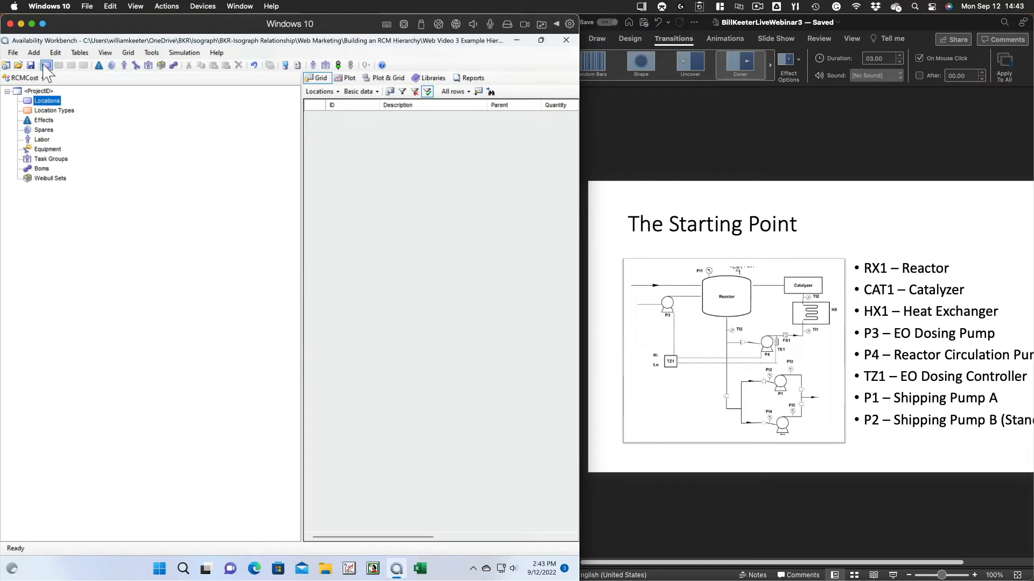
# Add location RX1 with description REACTOR to the project
pyautogui.click(45, 65)
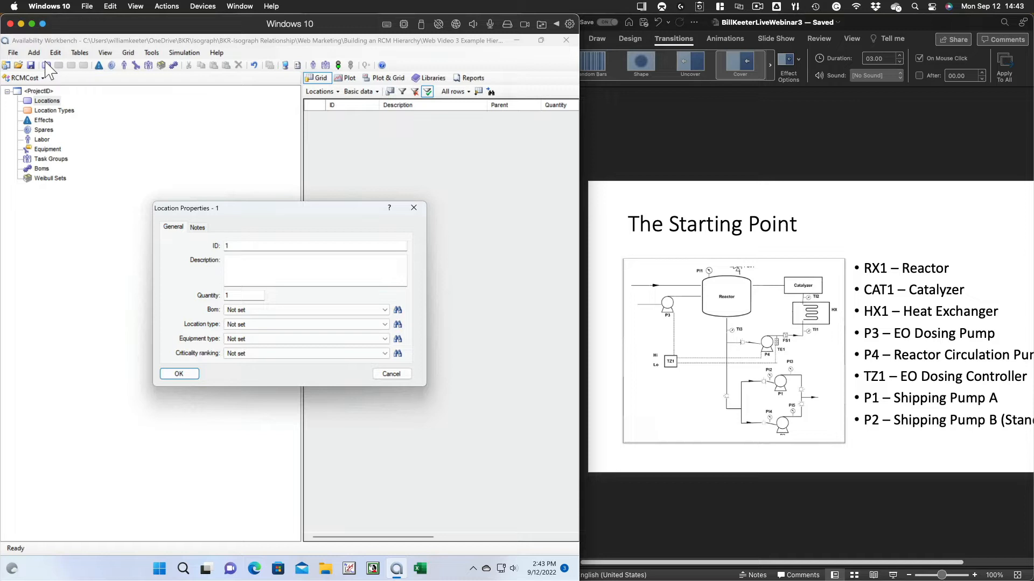
pyautogui.moveTo(185, 183)
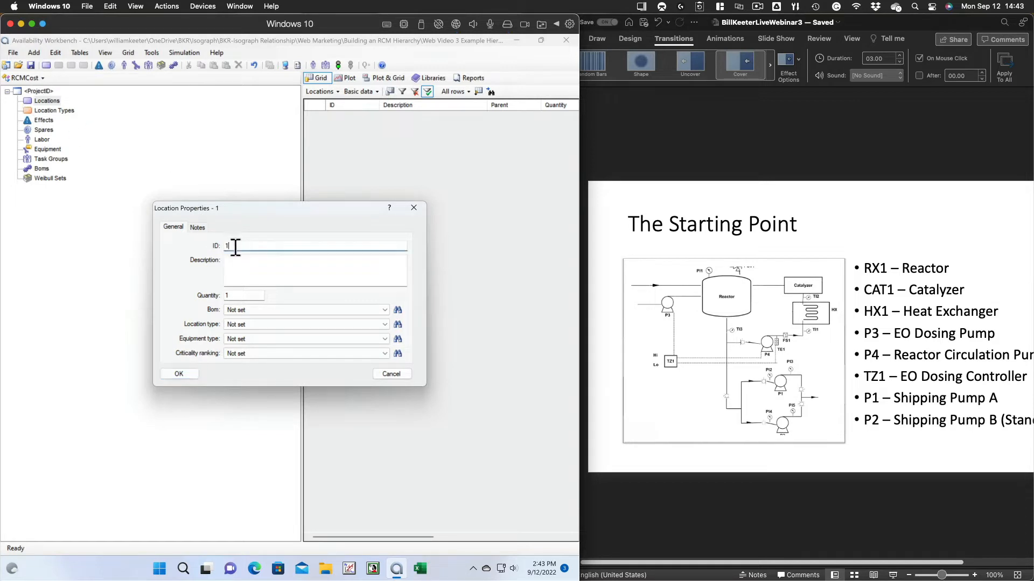
pyautogui.write('RX')
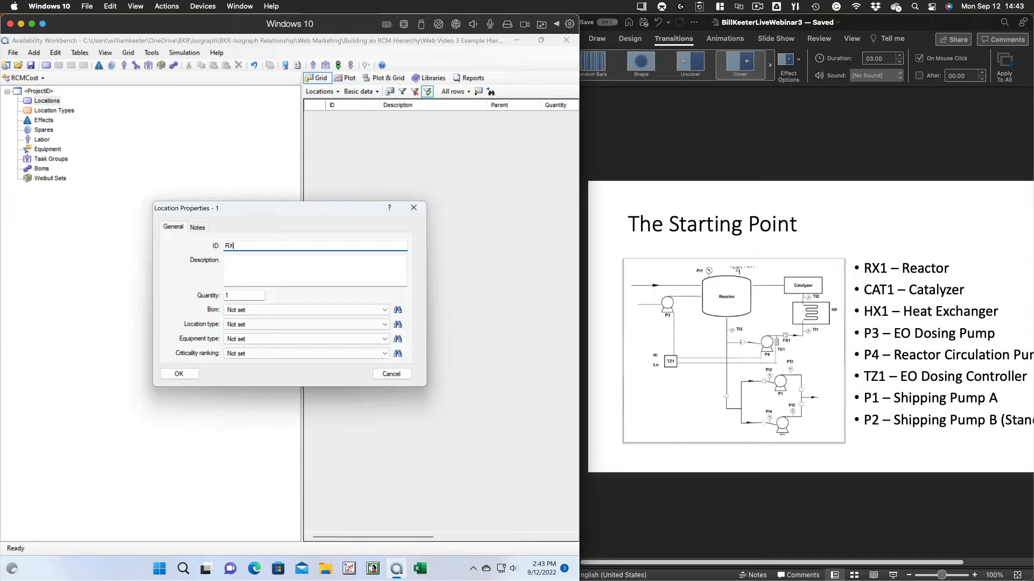
pyautogui.write('1')
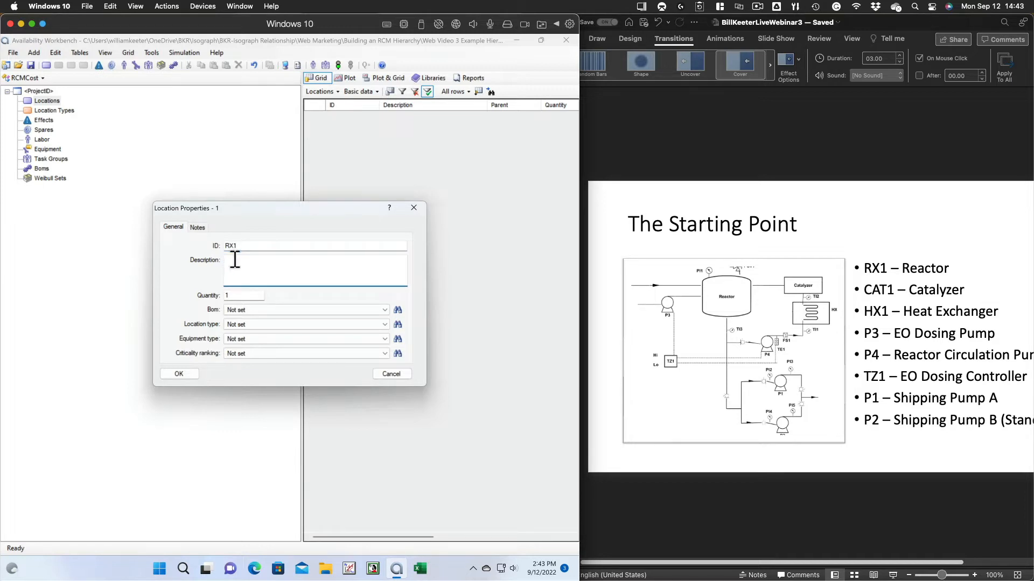
pyautogui.write('REACTOR')
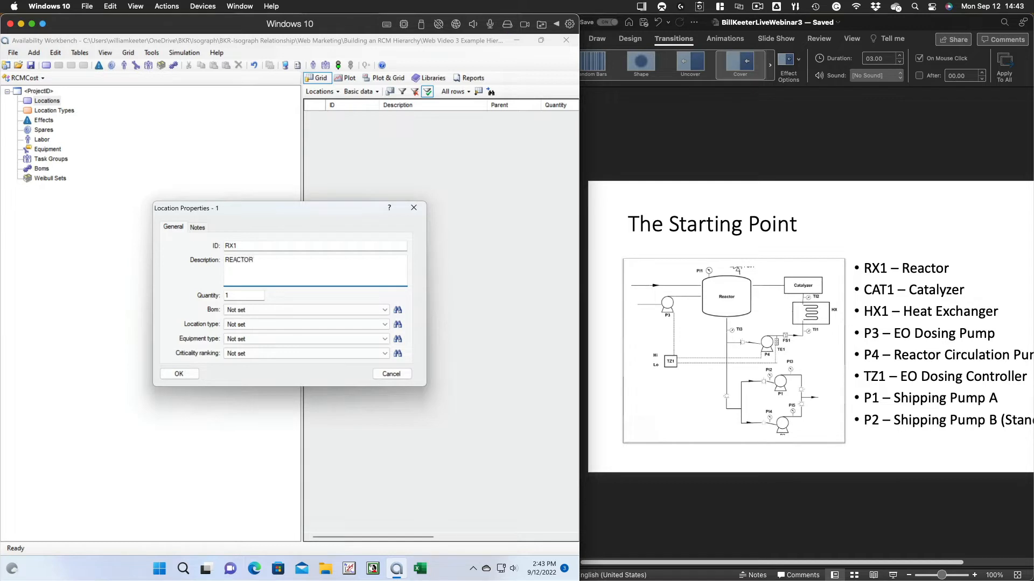
pyautogui.click(178, 373)
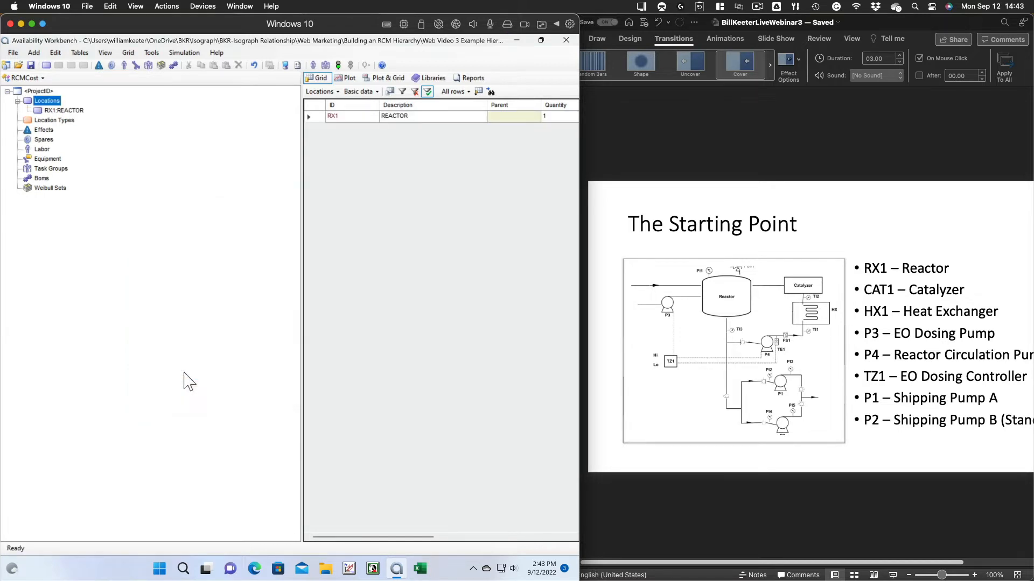
pyautogui.moveTo(47, 65)
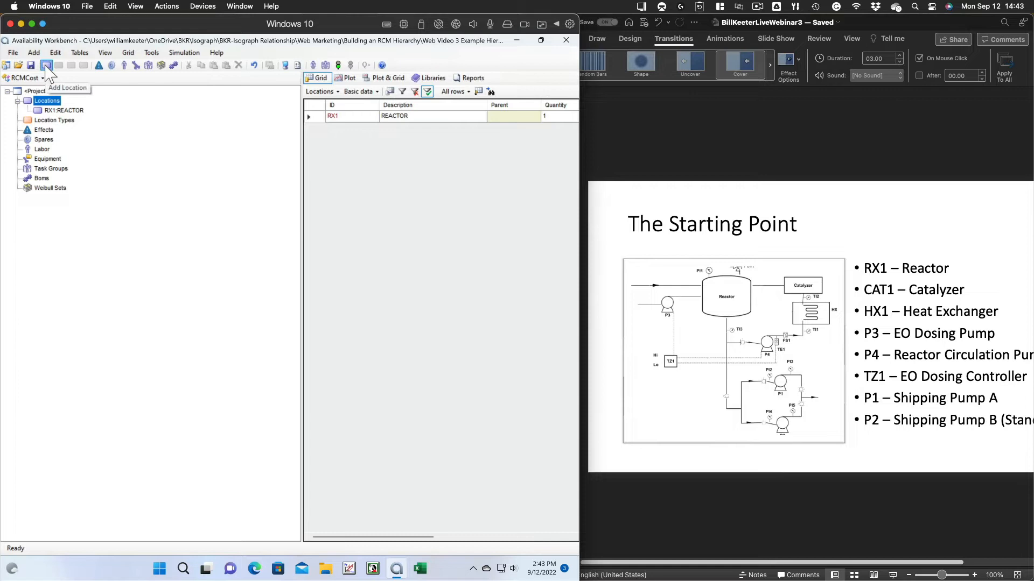
# Add locations CAT1 CATALYZER and HX1 HEAT EXCHANGER, then begin P3 EO DOSING
pyautogui.click(47, 64)
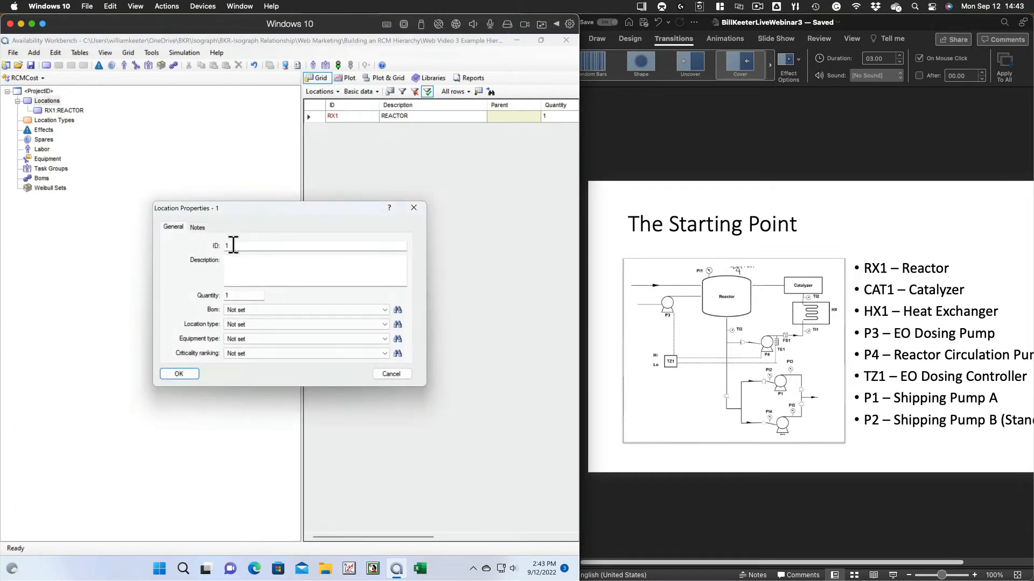
pyautogui.write('CA')
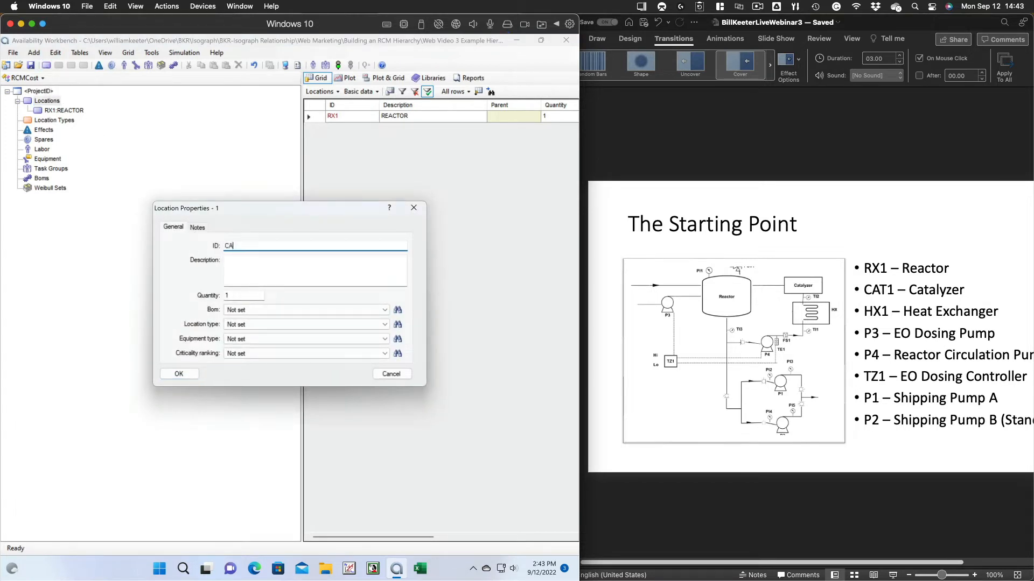
pyautogui.write('CAT1')
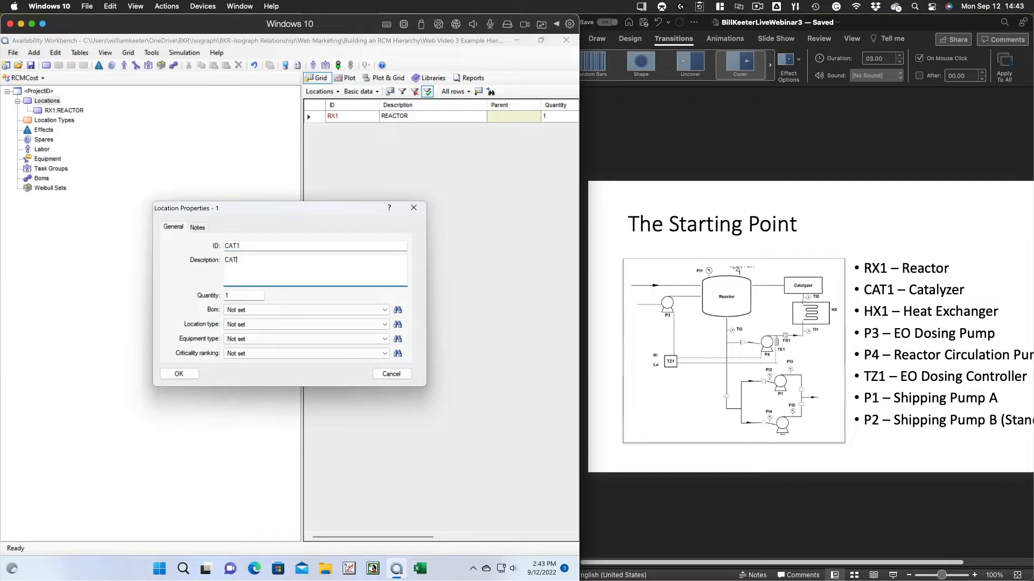
pyautogui.click(178, 374)
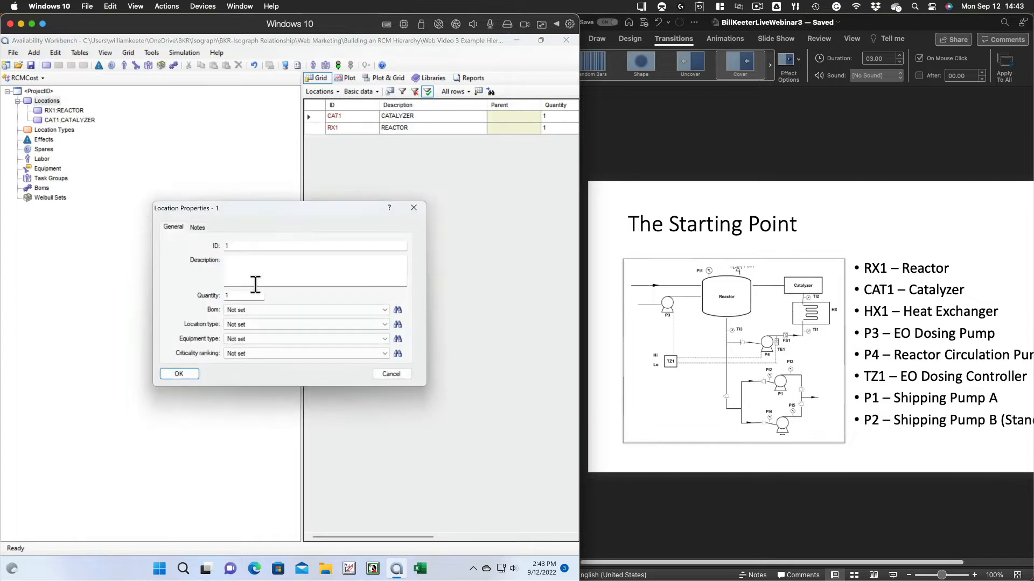
pyautogui.write('HX1')
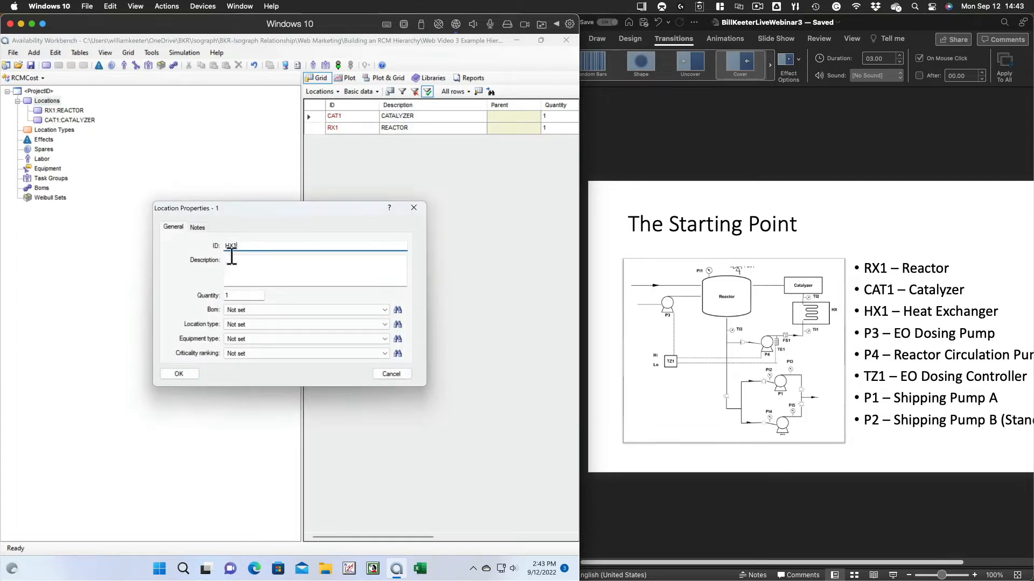
pyautogui.write('hEAT EXCHANGER')
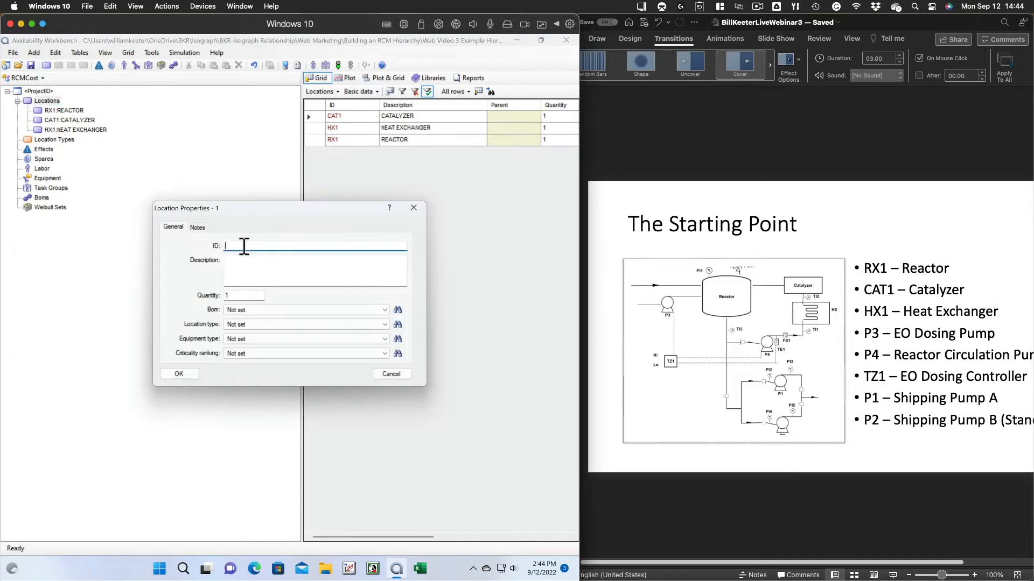
pyautogui.write('EO DOSING')
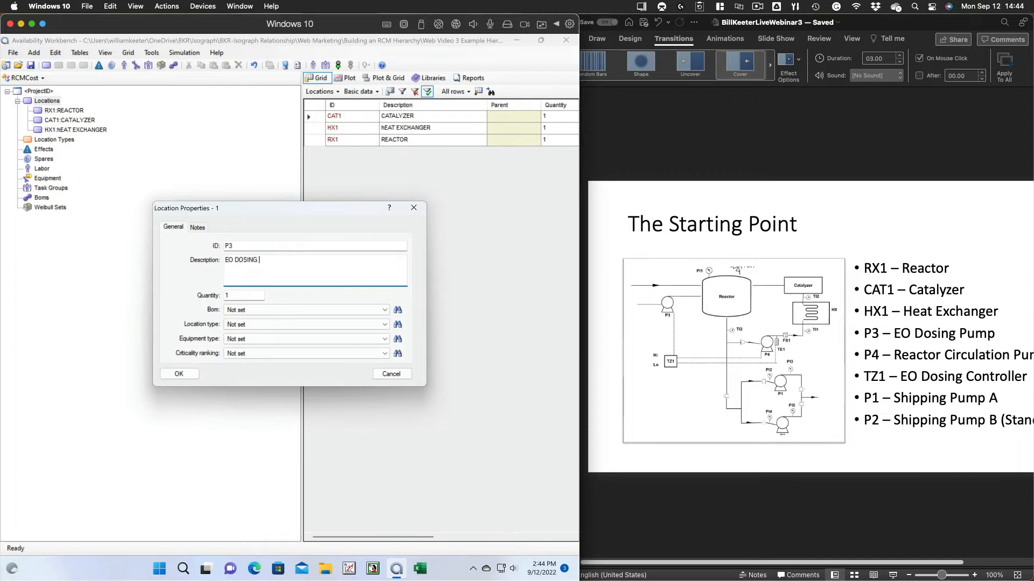
# Add locations P3 EO DOSING PUMP, P4 REACTOR CIRCULATION PUMP and TZ1 EO DOSING CONTROLLER
pyautogui.click(179, 374)
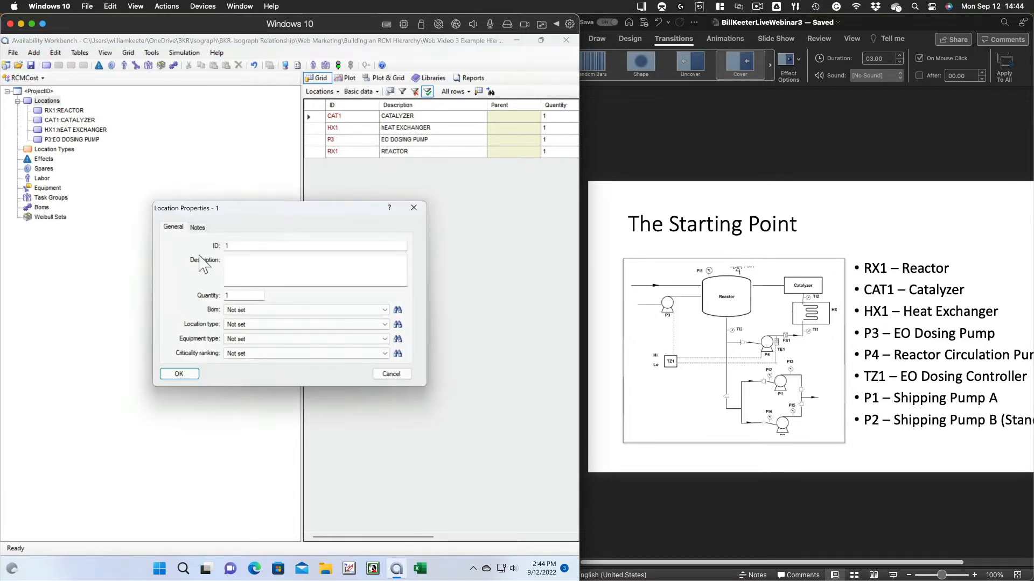
pyautogui.write('P')
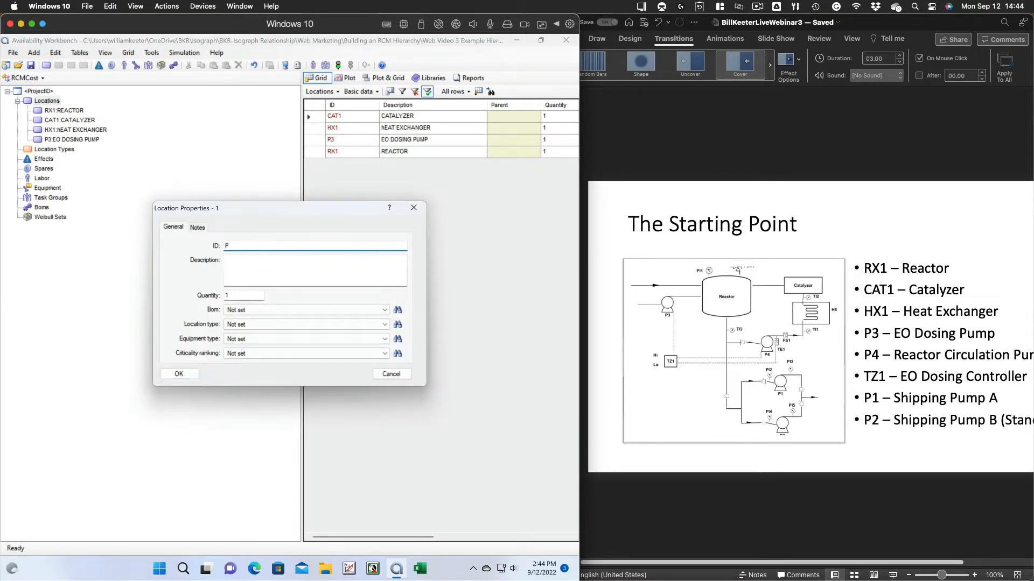
pyautogui.write('REACTOR CIRCULATION PUMP')
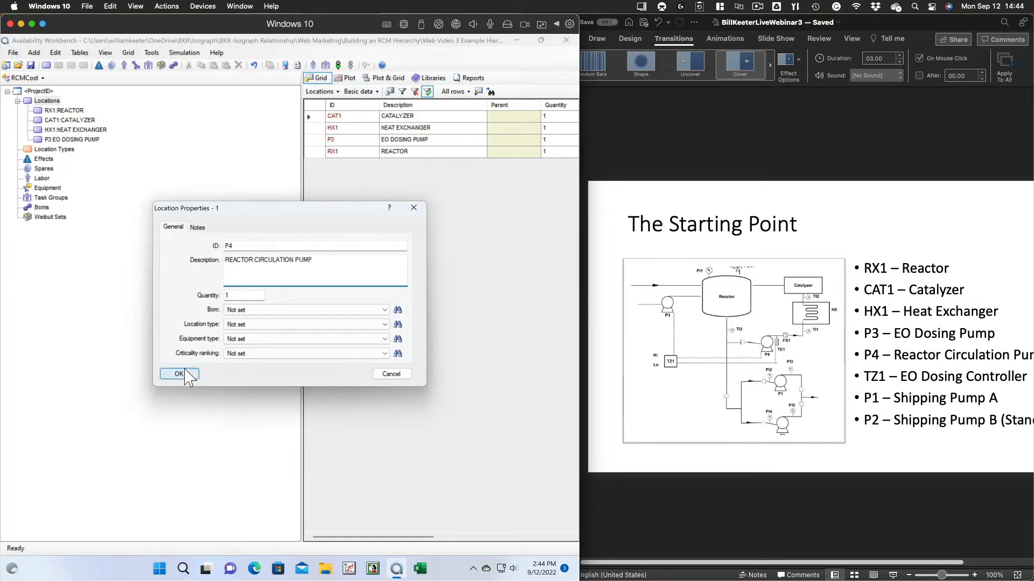
pyautogui.click(178, 374)
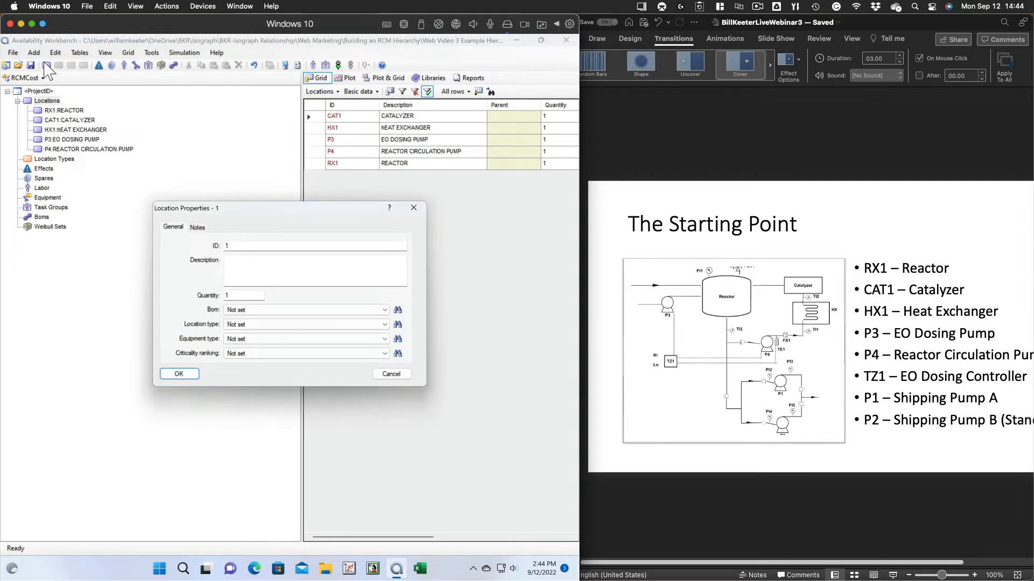
pyautogui.write('TLZ1')
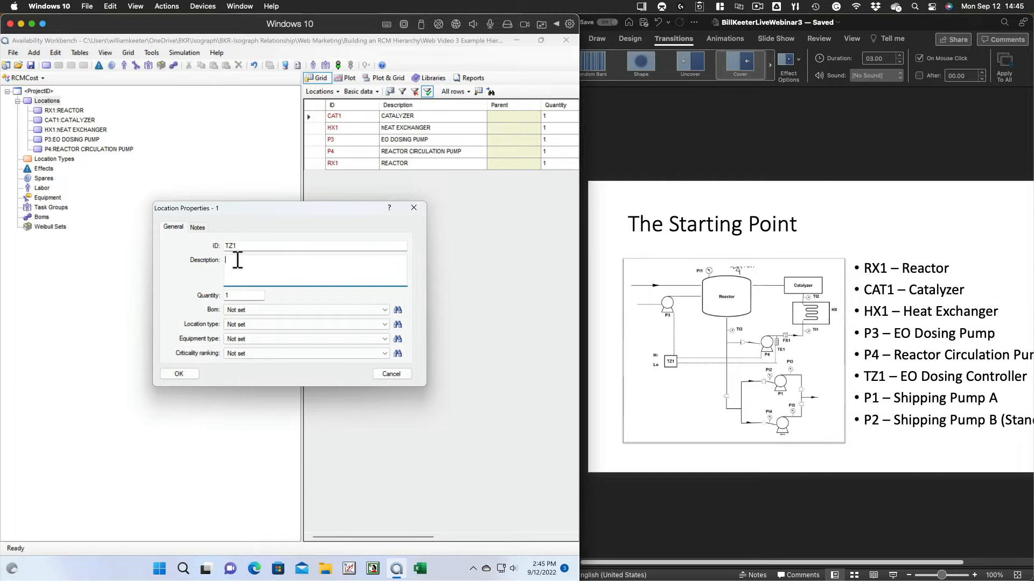
pyautogui.write('EO DOSING CONTROLLER')
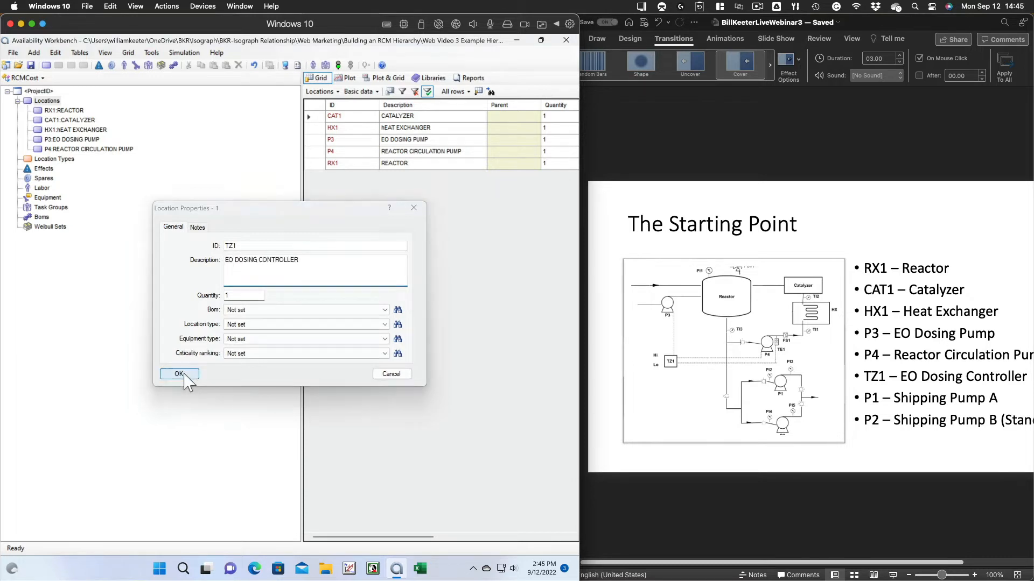
pyautogui.click(177, 373)
pyautogui.write('P1')
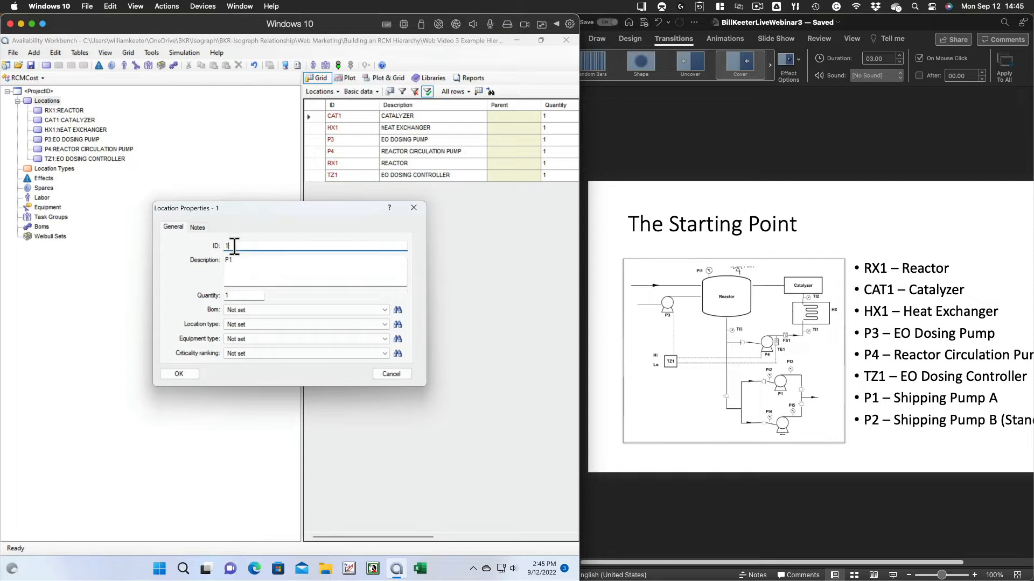
# Add P1 SHIPPING PUMP A and enter P2 SHIPPING PUMP B (STANDBY)
pyautogui.write('SHIPPING')
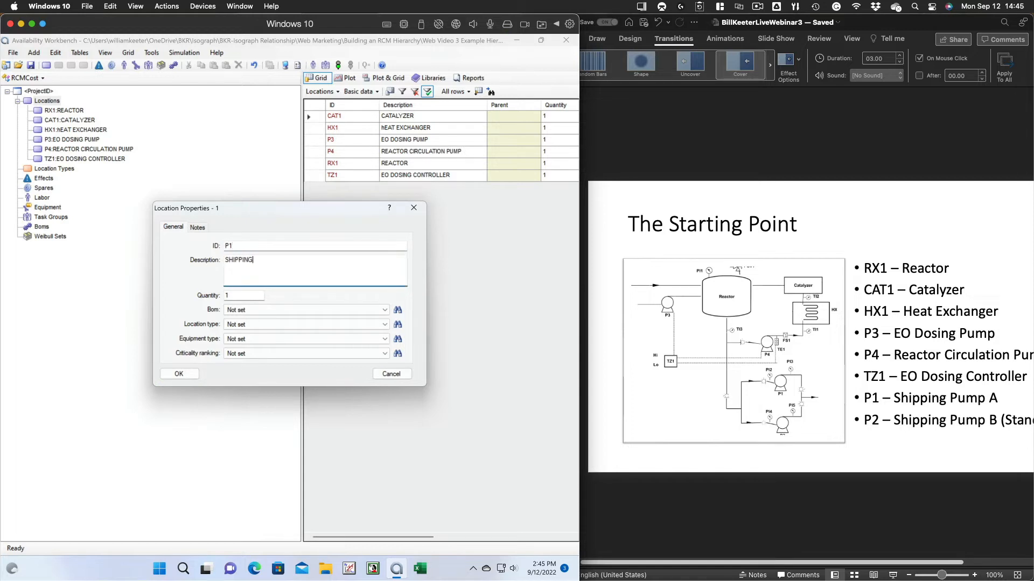
pyautogui.click(178, 374)
pyautogui.write('2')
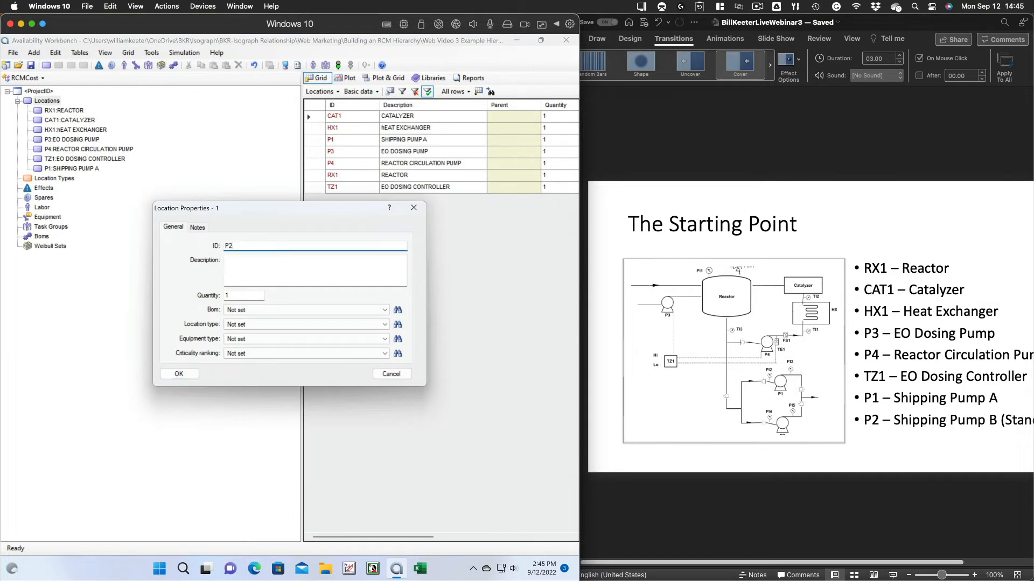
pyautogui.write('SHIPPING PUMP B')
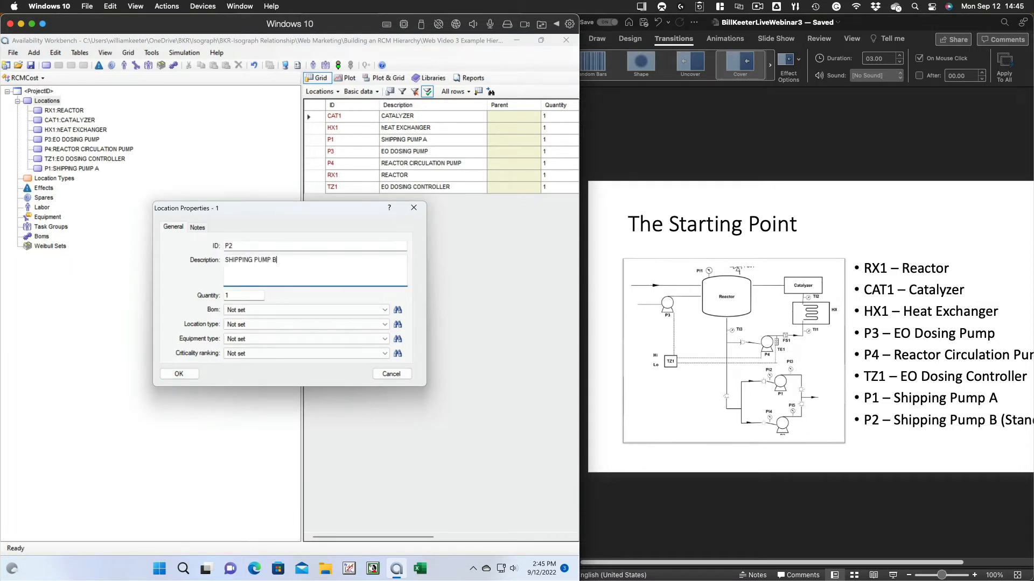
pyautogui.write('(STANDBY)')
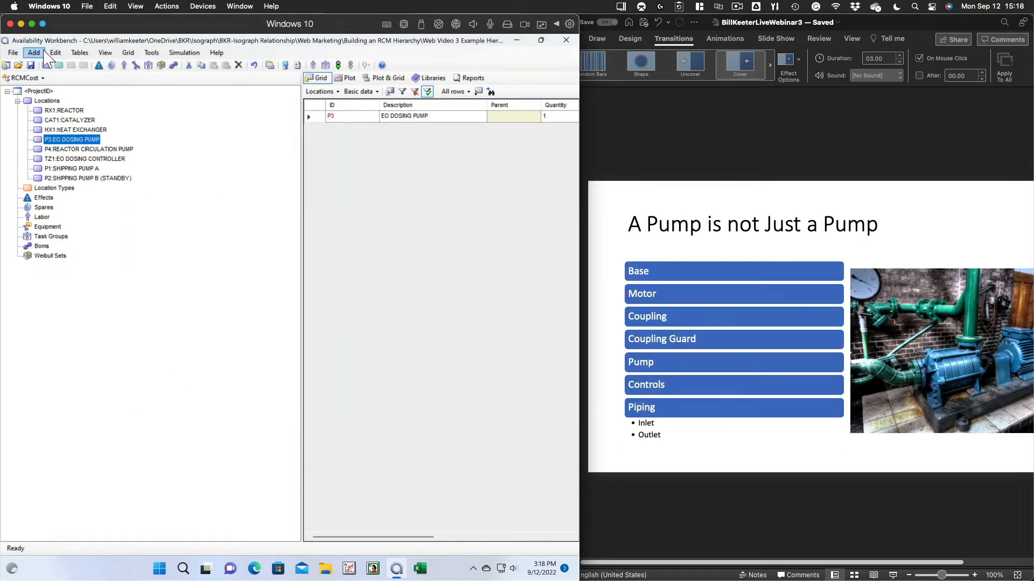
# Add BASE, MOTOR, COUPLING GUARD and CONTROLS sub-locations under the EO dosing pump
pyautogui.write('ba')
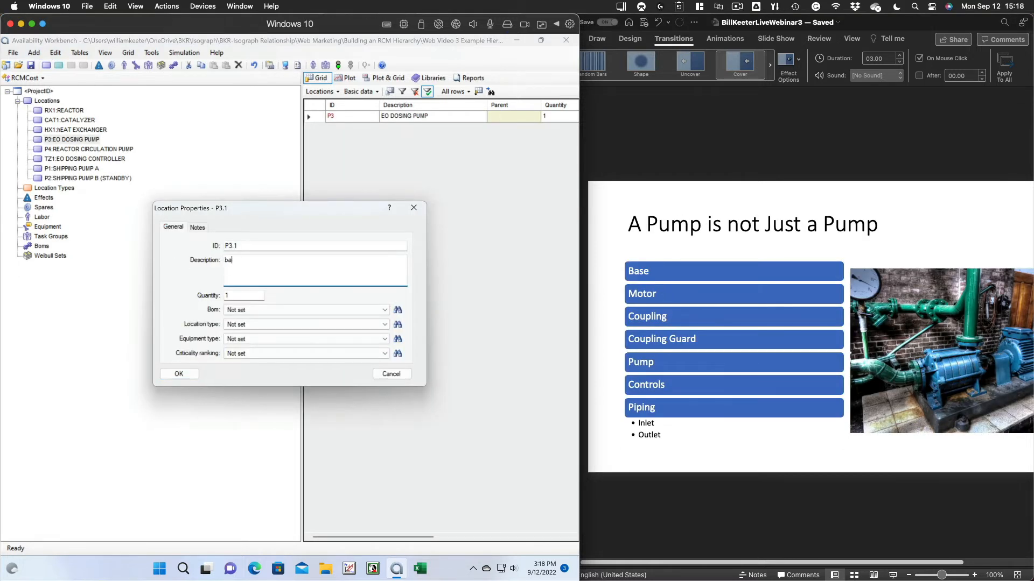
pyautogui.click(178, 373)
pyautogui.write('MOTOR')
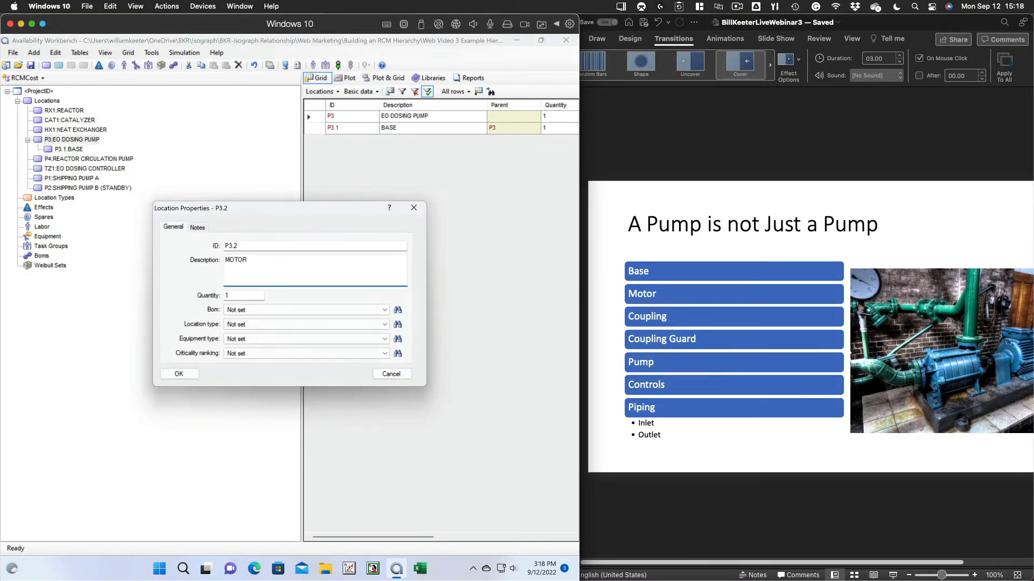
pyautogui.click(178, 373)
pyautogui.write('COUPLING GUARD')
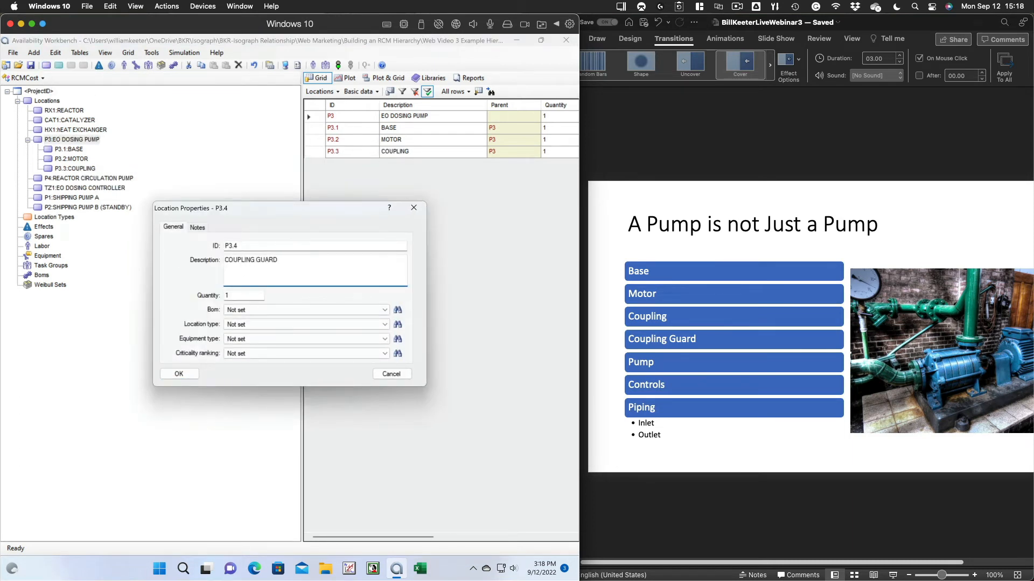
pyautogui.click(177, 373)
pyautogui.write('CONTROLS')
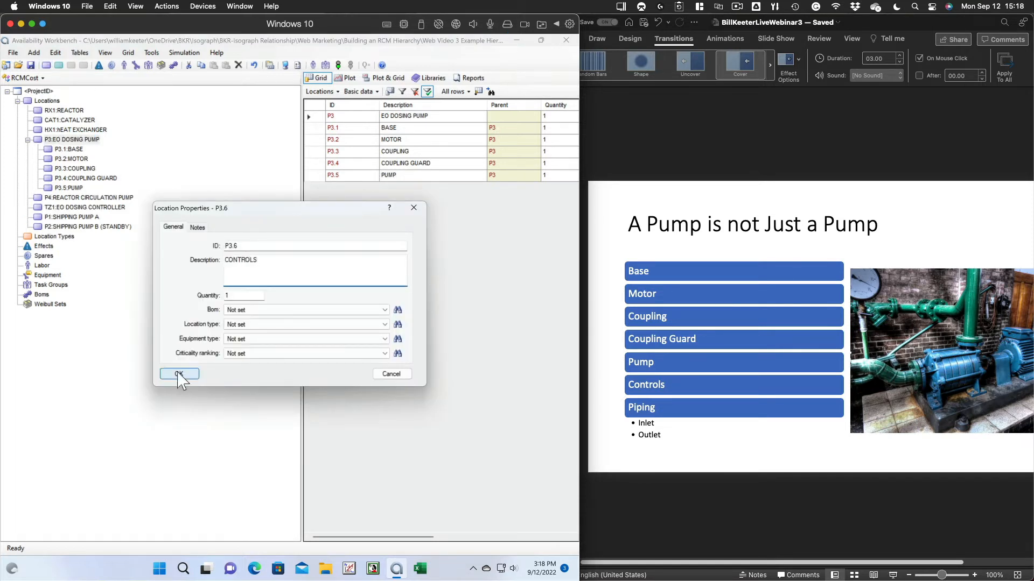
pyautogui.click(178, 373)
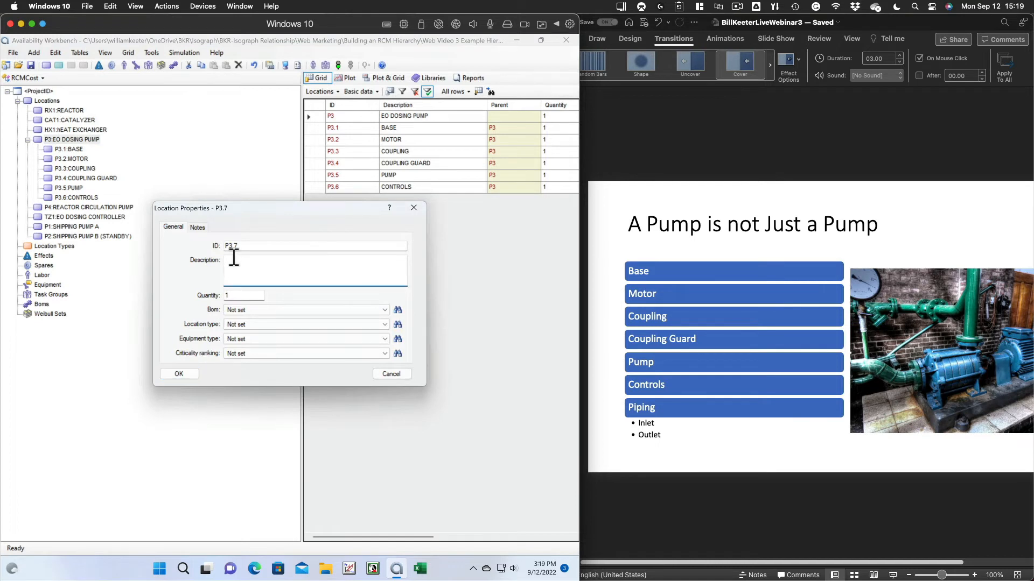
# Add PIPING under the pump with an INLET PIPING child and start a second piping sub-location
pyautogui.click(177, 373)
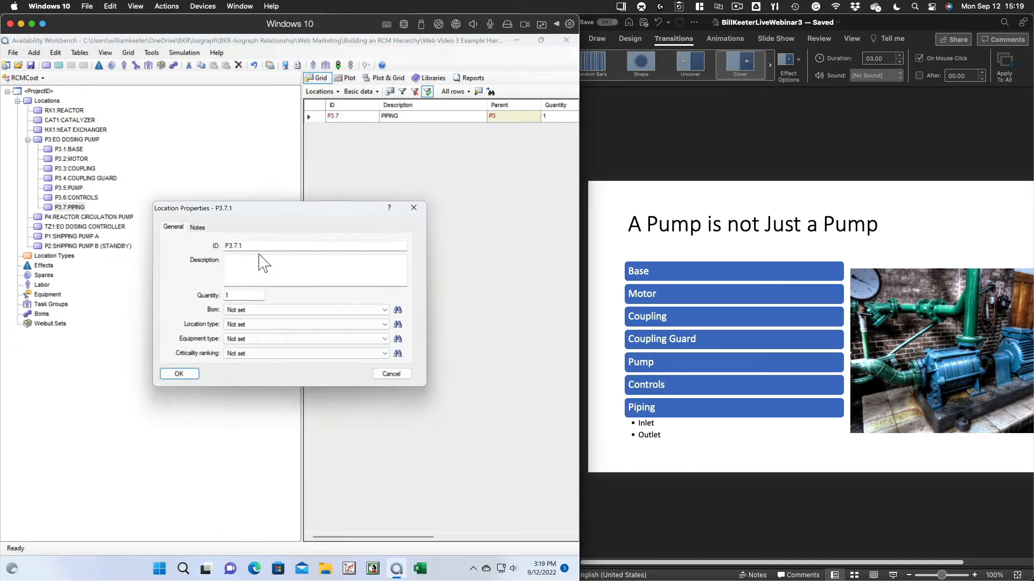
pyautogui.write('INLET PIPING')
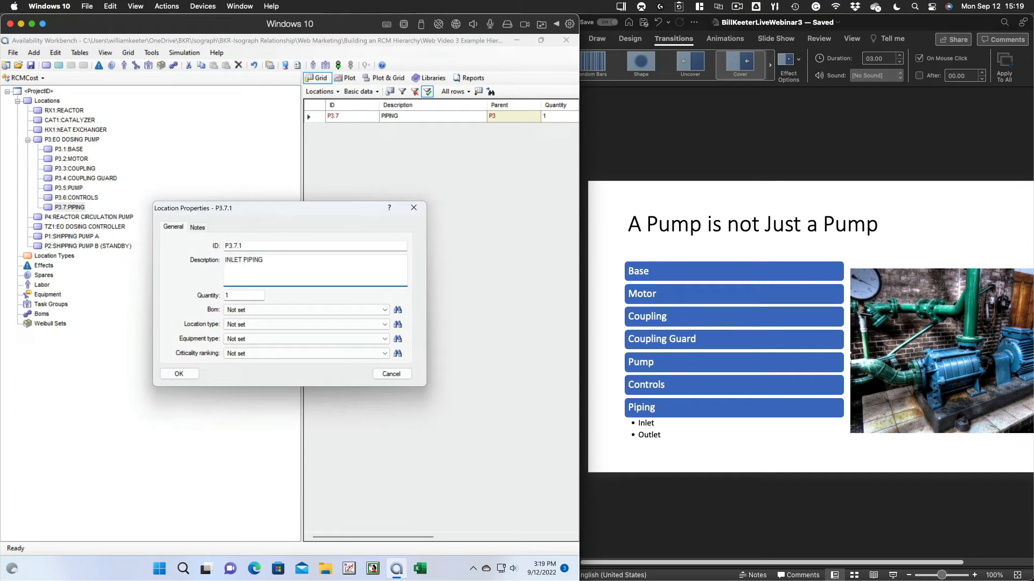
pyautogui.click(178, 373)
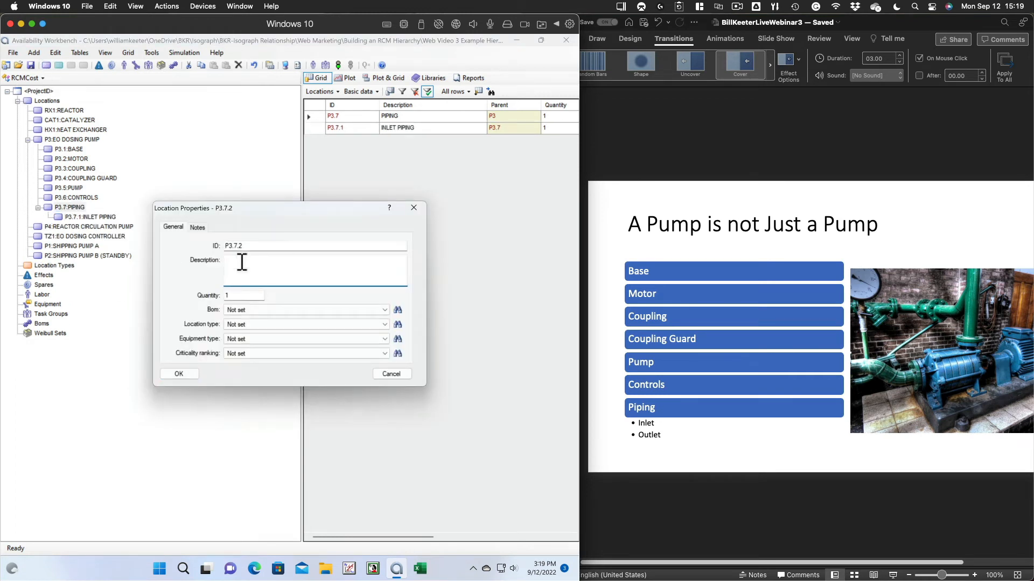
pyautogui.click(178, 374)
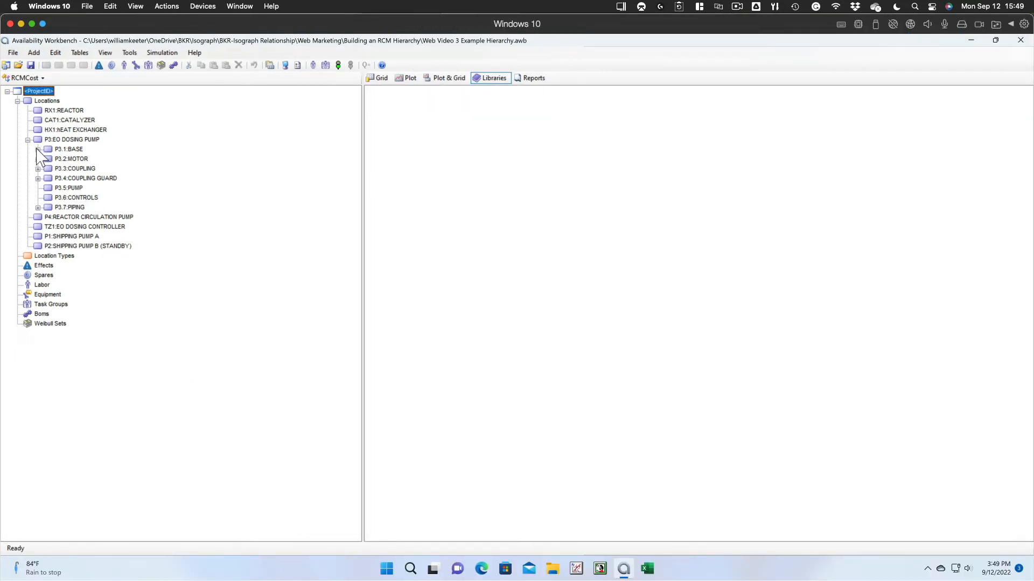
# Expand the BASE, MOTOR, COUPLING and COUPLING GUARD branches to reveal functions and failures
pyautogui.click(38, 148)
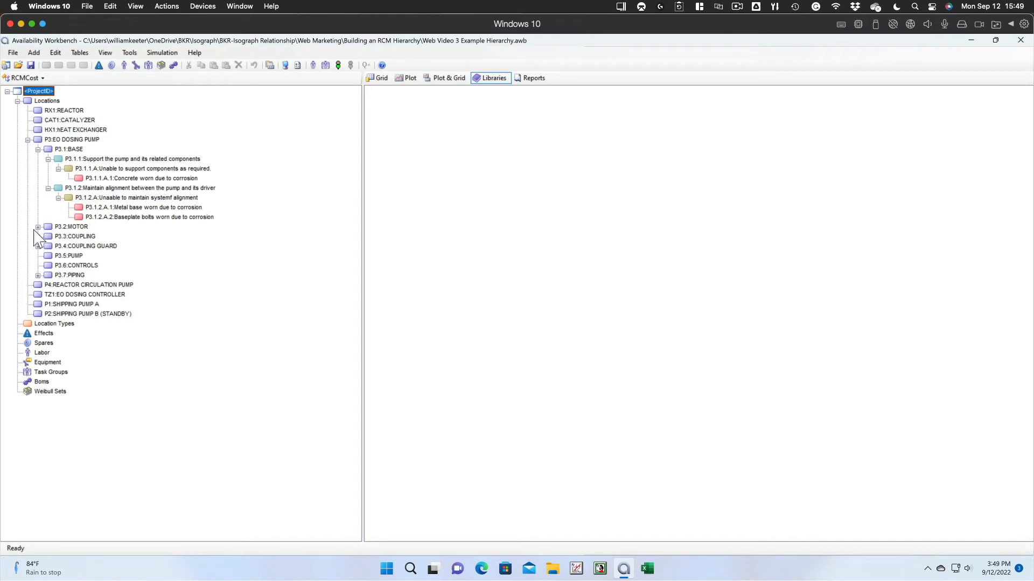
pyautogui.click(38, 227)
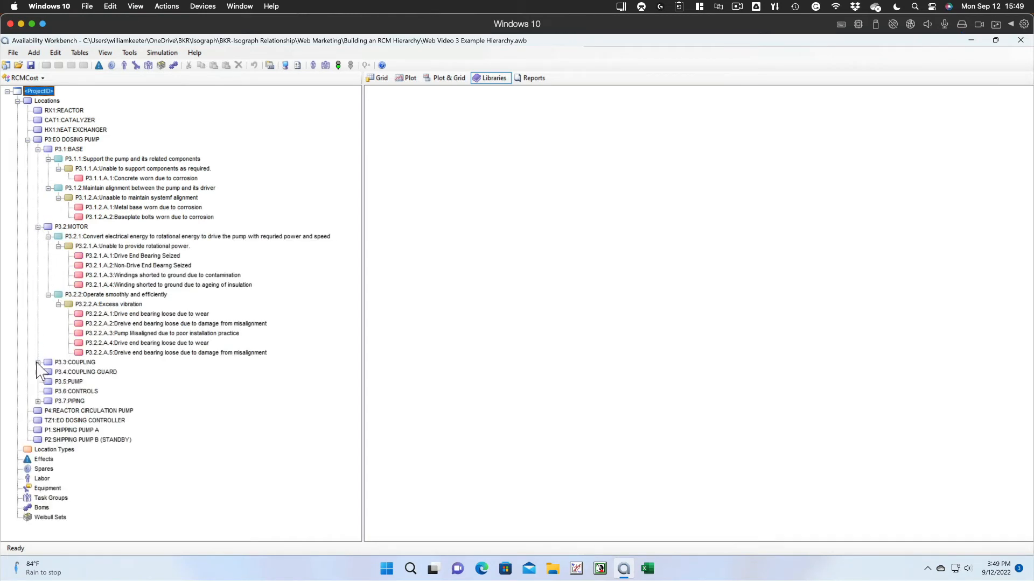
pyautogui.click(37, 362)
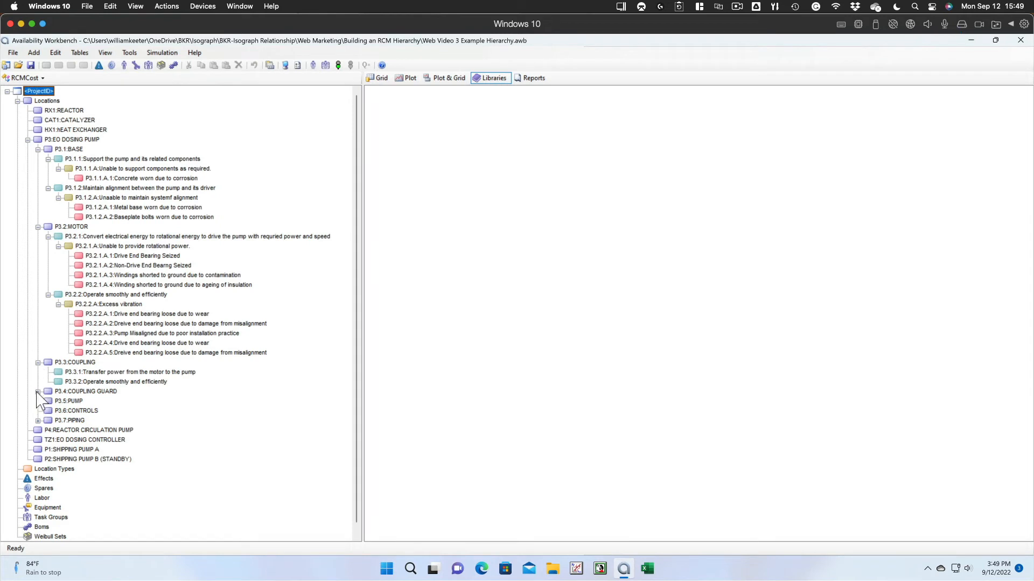
pyautogui.click(37, 390)
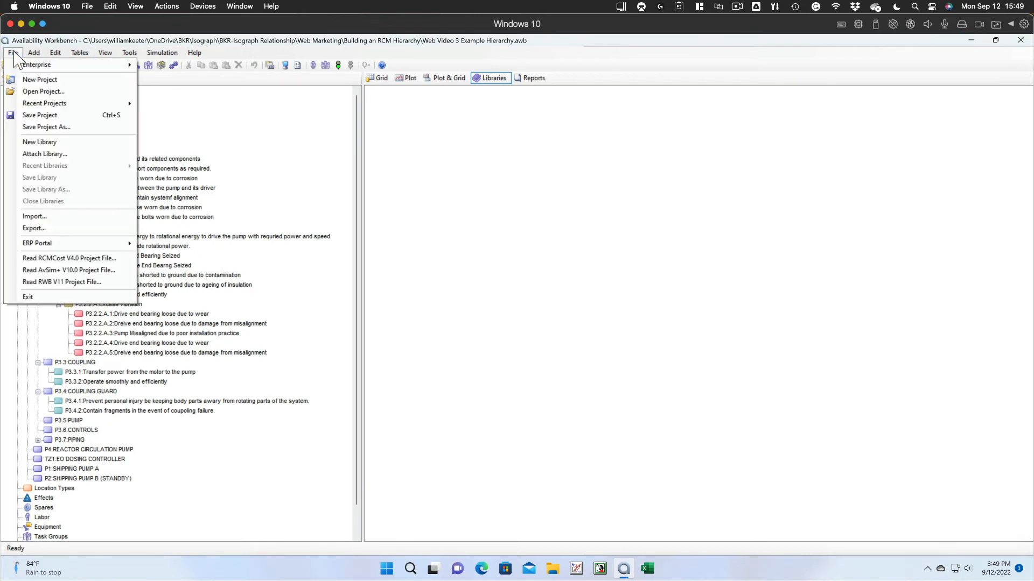
pyautogui.moveTo(40, 142)
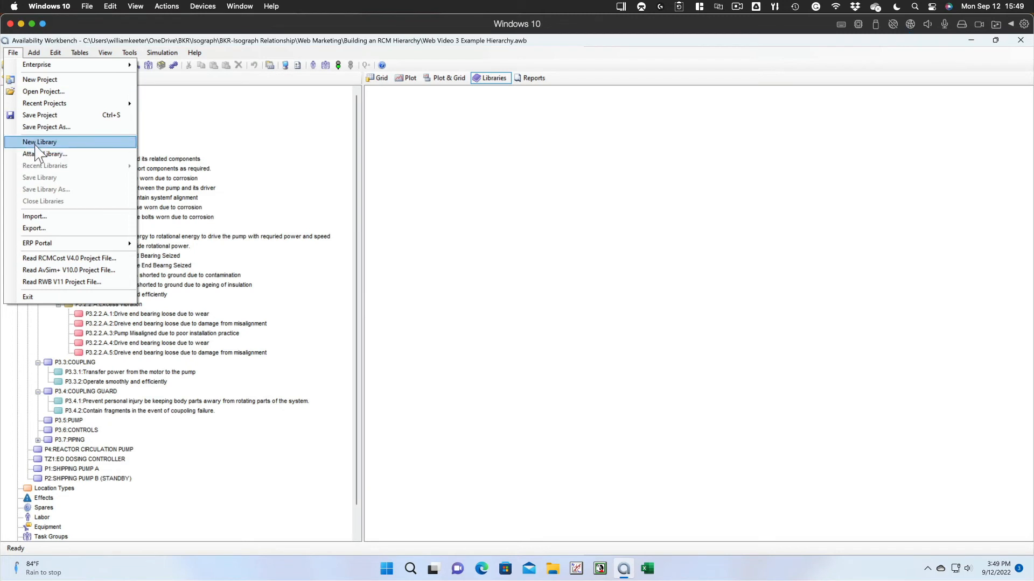
# Create a new empty library Library1 and select P3 EO DOSING PUMP in the project tree
pyautogui.click(39, 142)
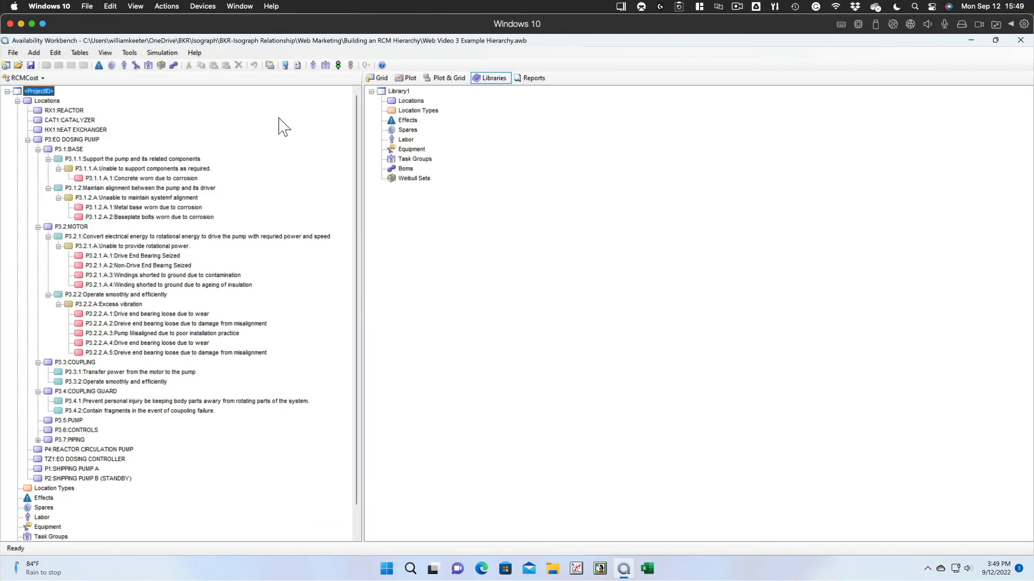
pyautogui.click(71, 139)
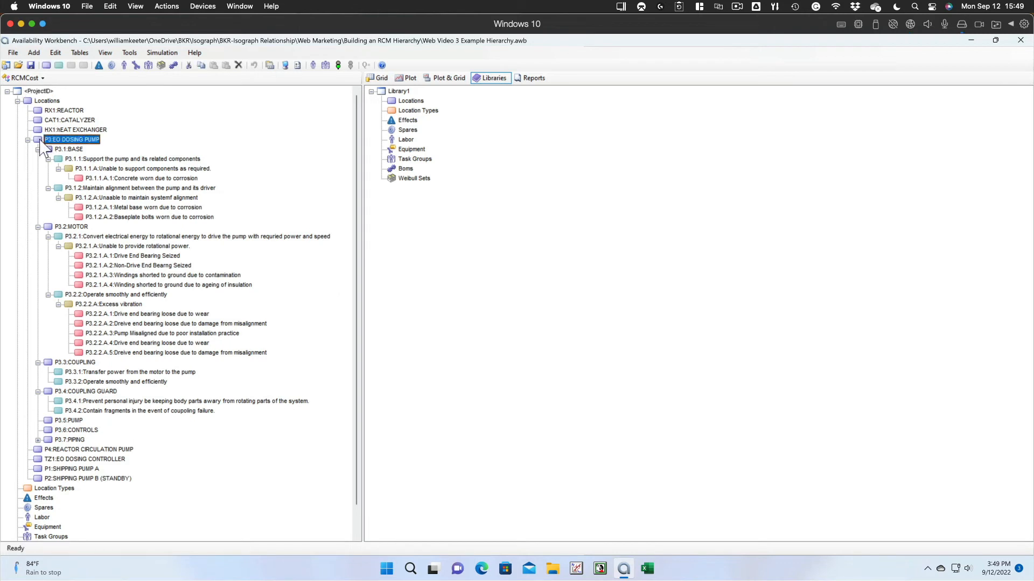
# Copy P3 EO DOSING PUMP into Library1's Locations and expand the whole pasted hierarchy
pyautogui.rightClick(71, 139)
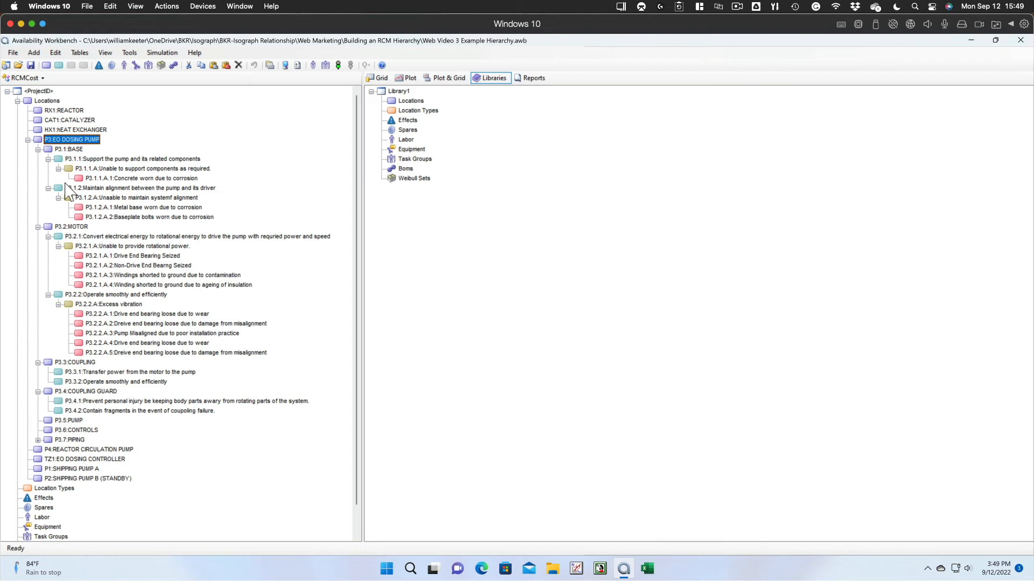
pyautogui.click(410, 100)
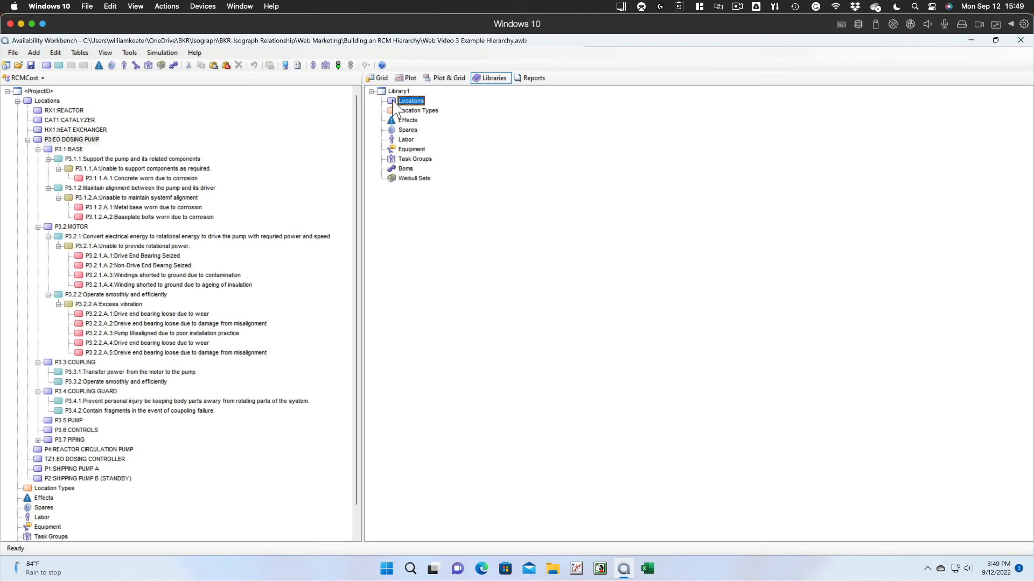
pyautogui.rightClick(410, 100)
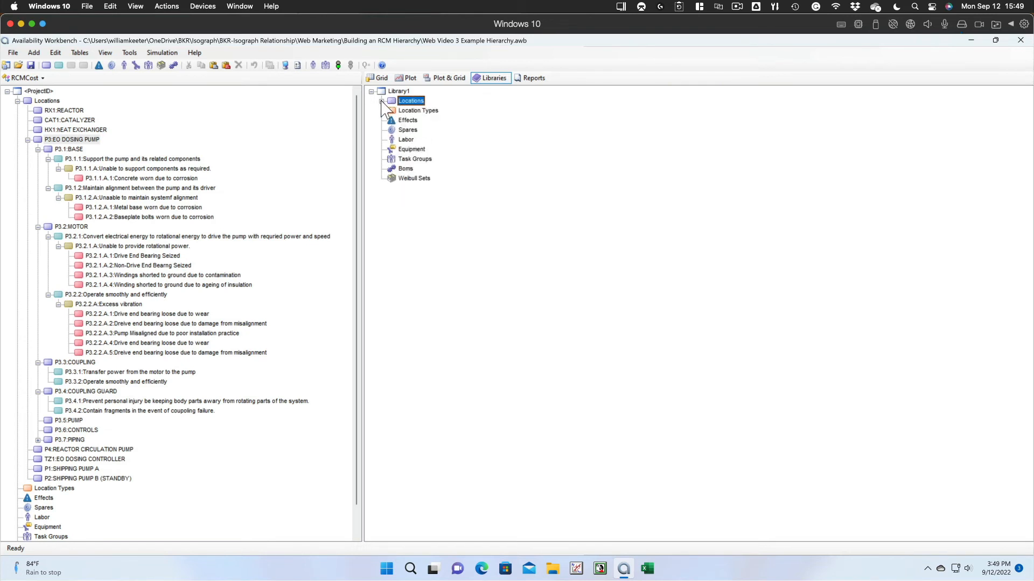
pyautogui.rightClick(410, 100)
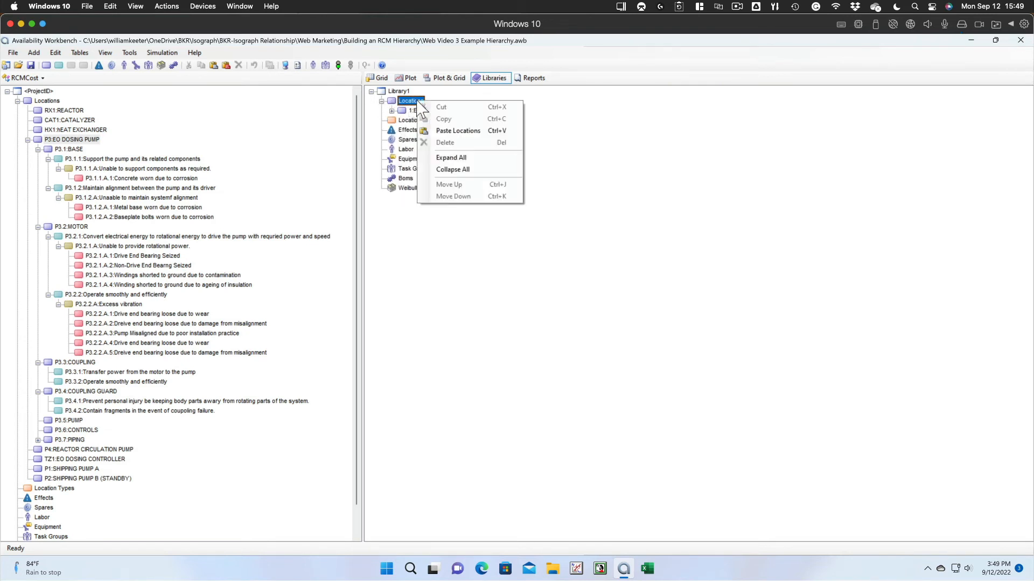
pyautogui.click(451, 157)
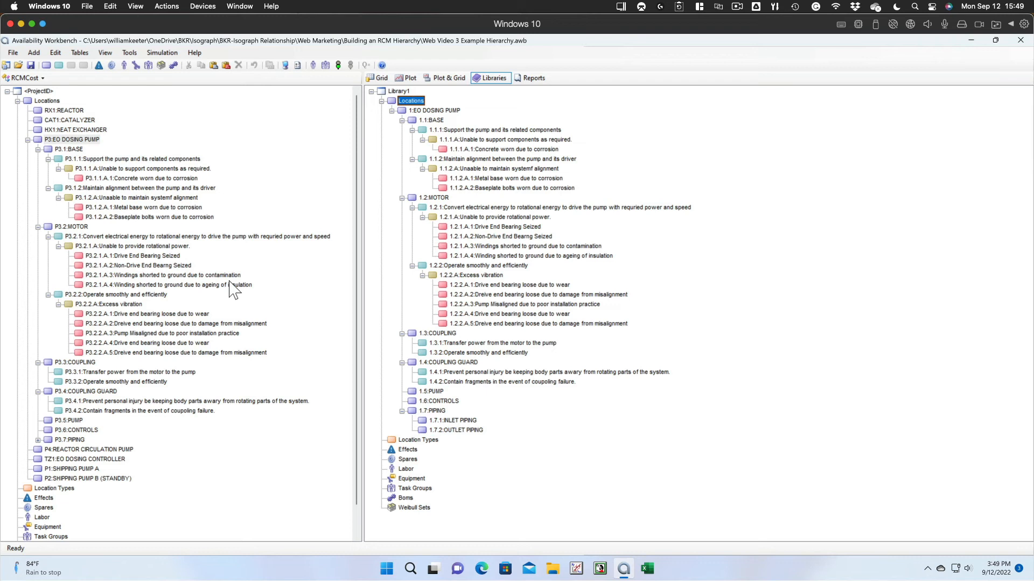
pyautogui.moveTo(89, 164)
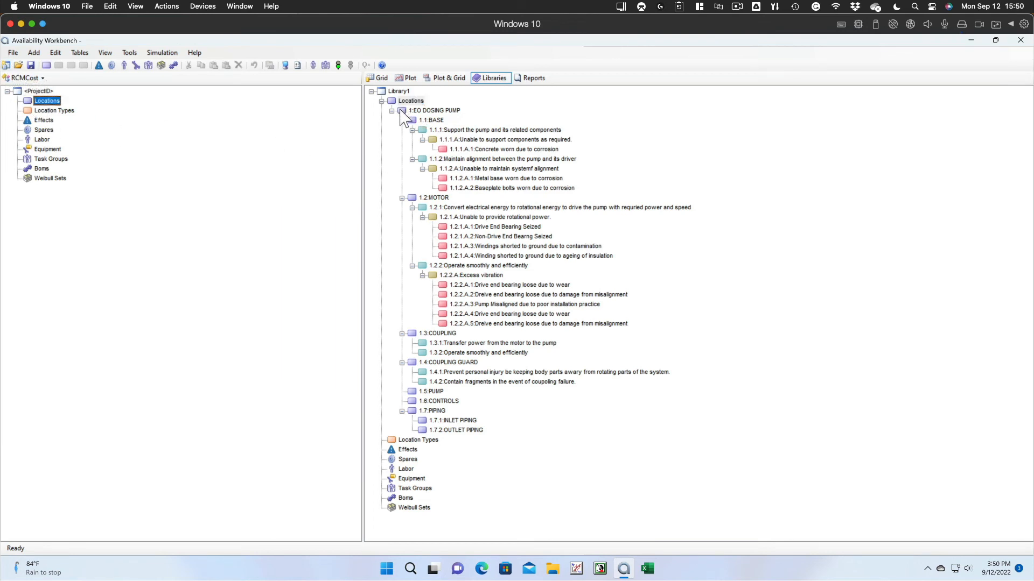
# Copy the library's EO DOSING PUMP and paste it into the new project's Locations
pyautogui.click(436, 110)
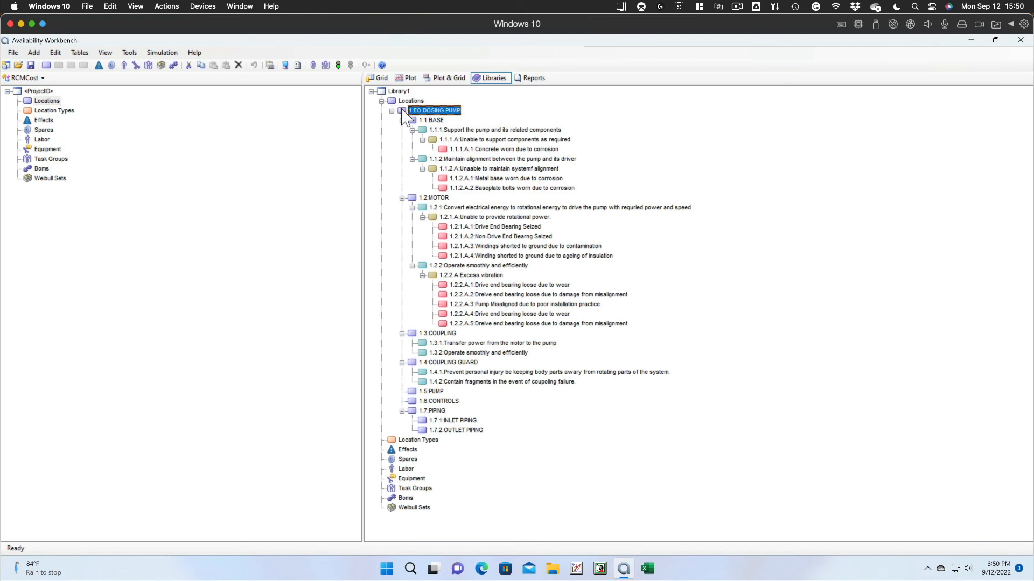
pyautogui.rightClick(434, 110)
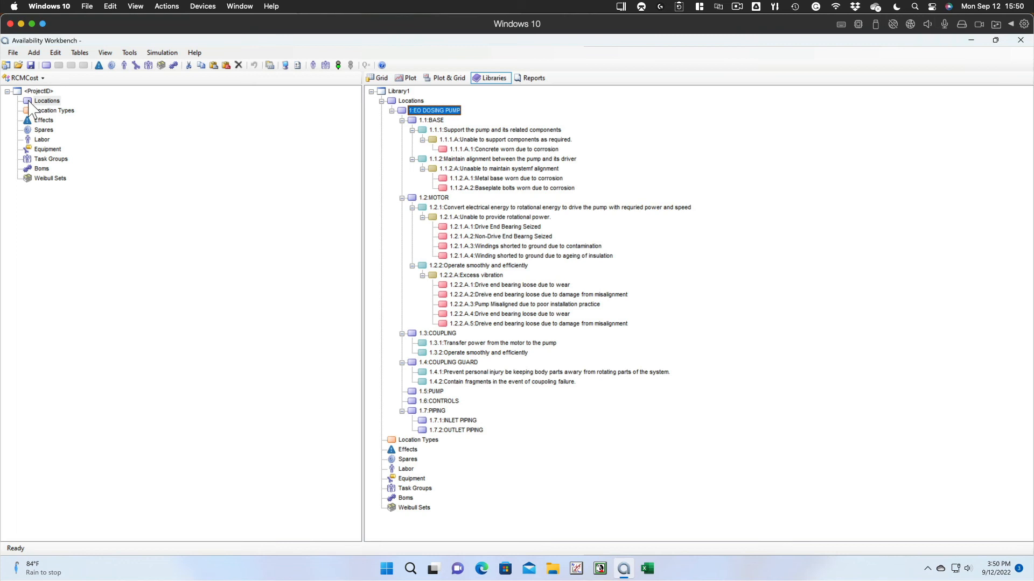
pyautogui.rightClick(46, 100)
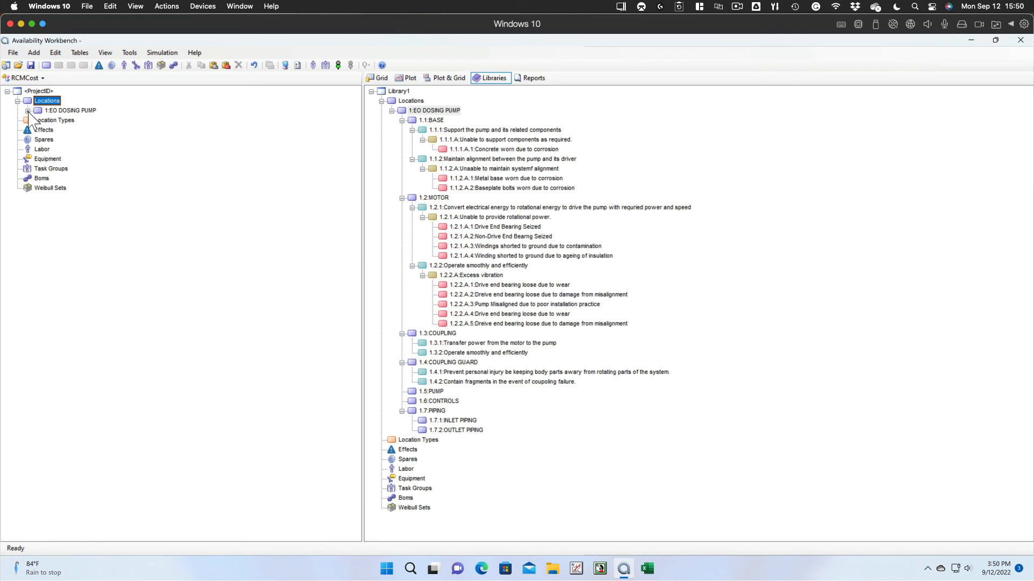
# Expand every level of the pasted EO DOSING PUMP hierarchy in the project
pyautogui.click(38, 110)
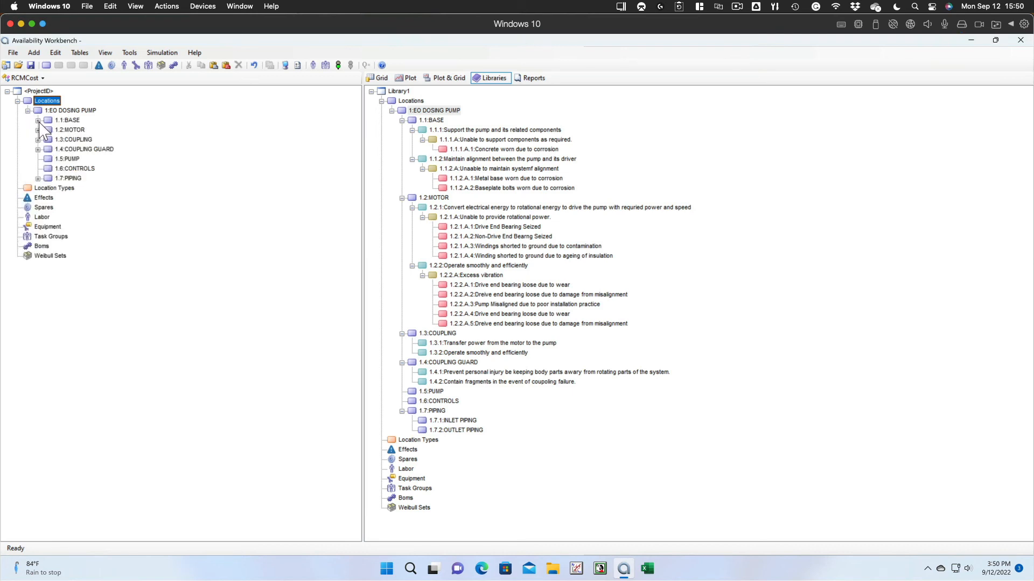
pyautogui.click(71, 110)
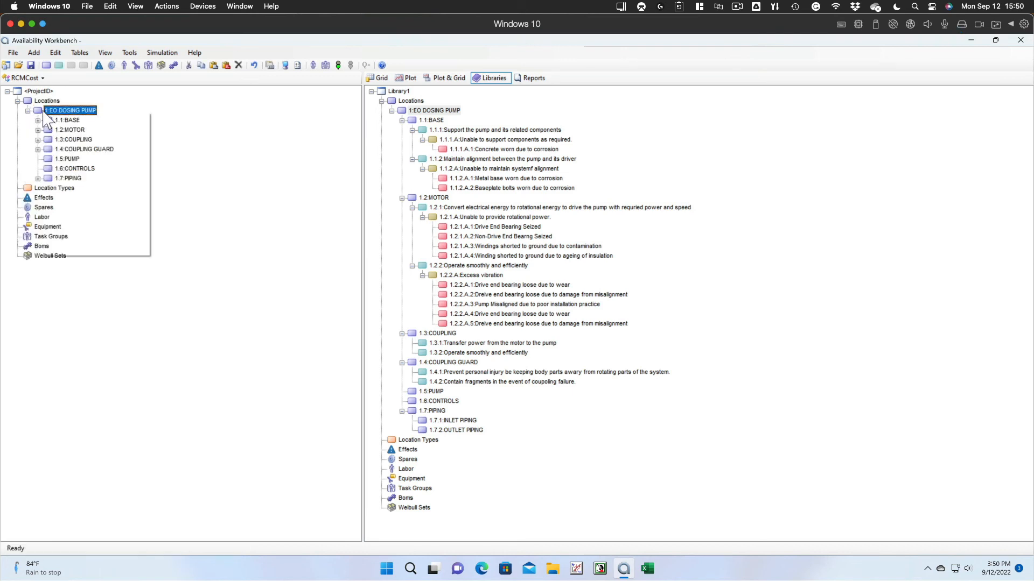
pyautogui.rightClick(71, 110)
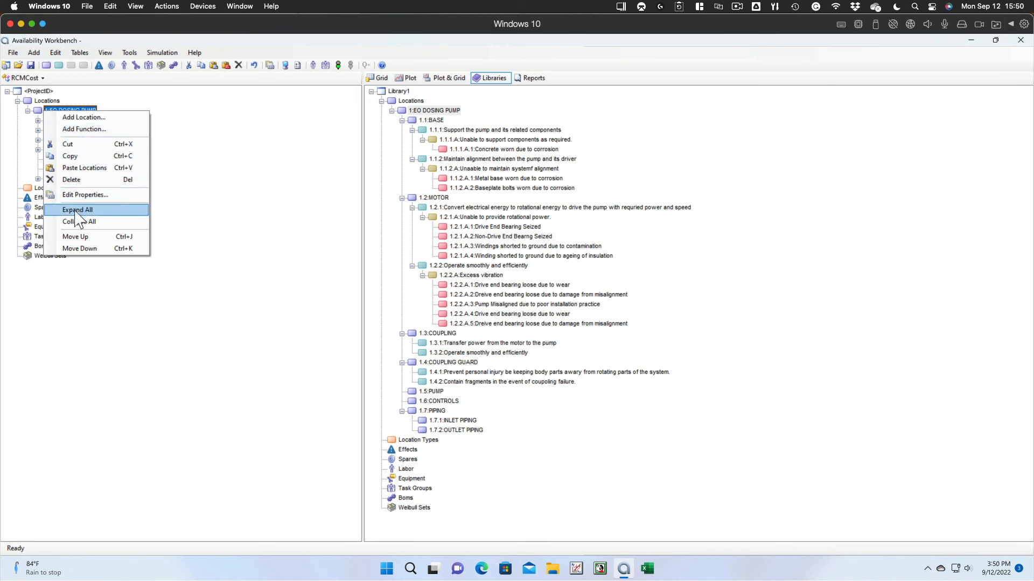
pyautogui.click(78, 209)
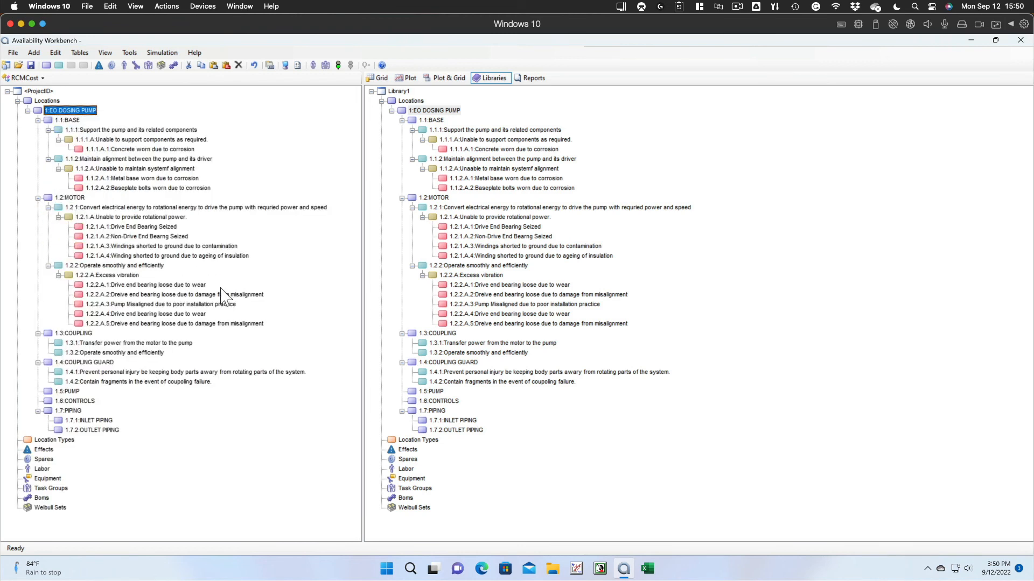
pyautogui.moveTo(145, 164)
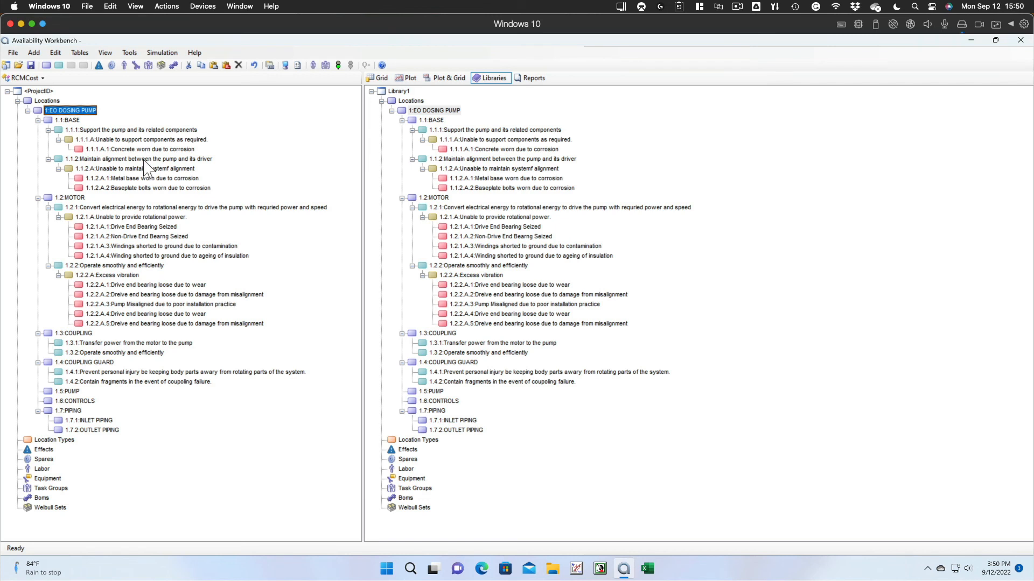
pyautogui.moveTo(3, 47)
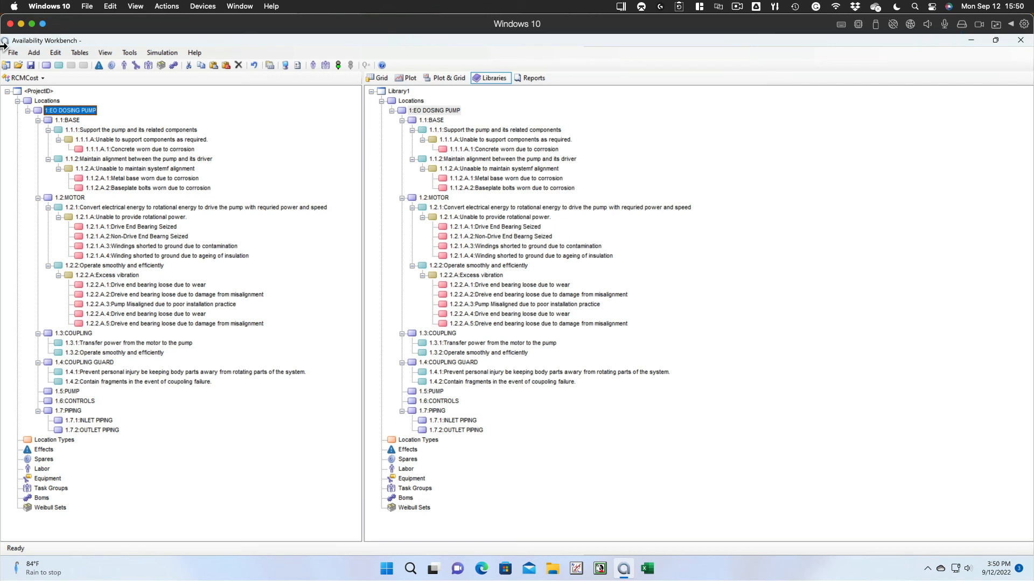